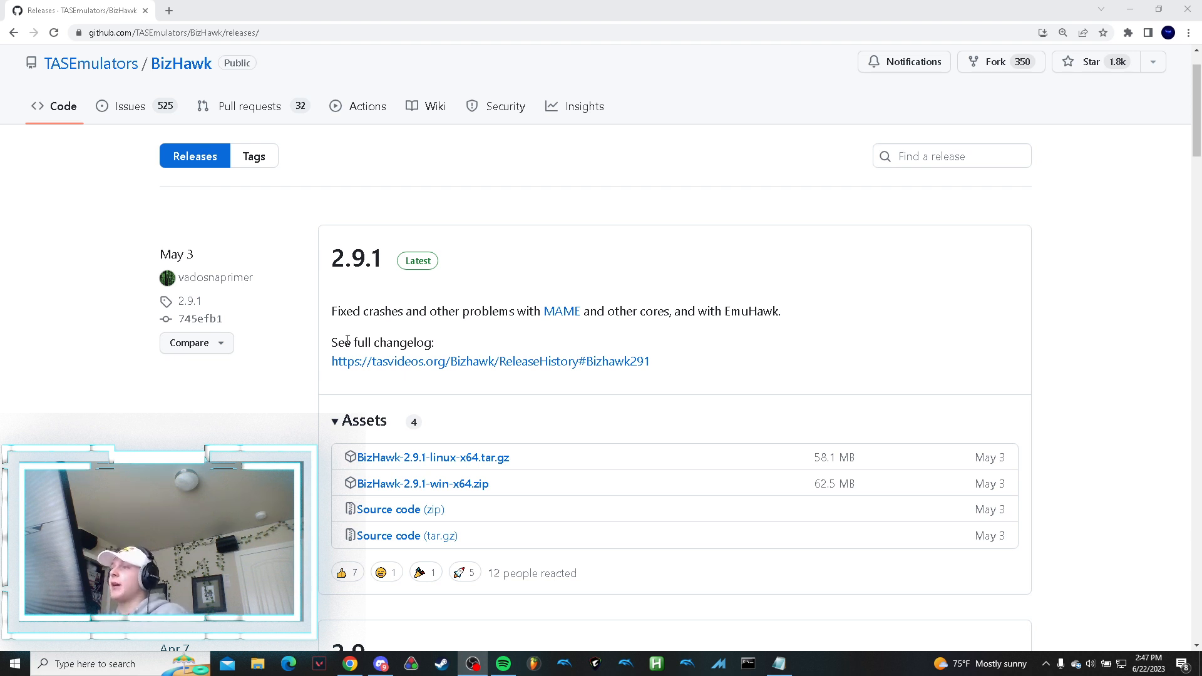
{"action": "mouse_move", "coordinate": [311, 115]}
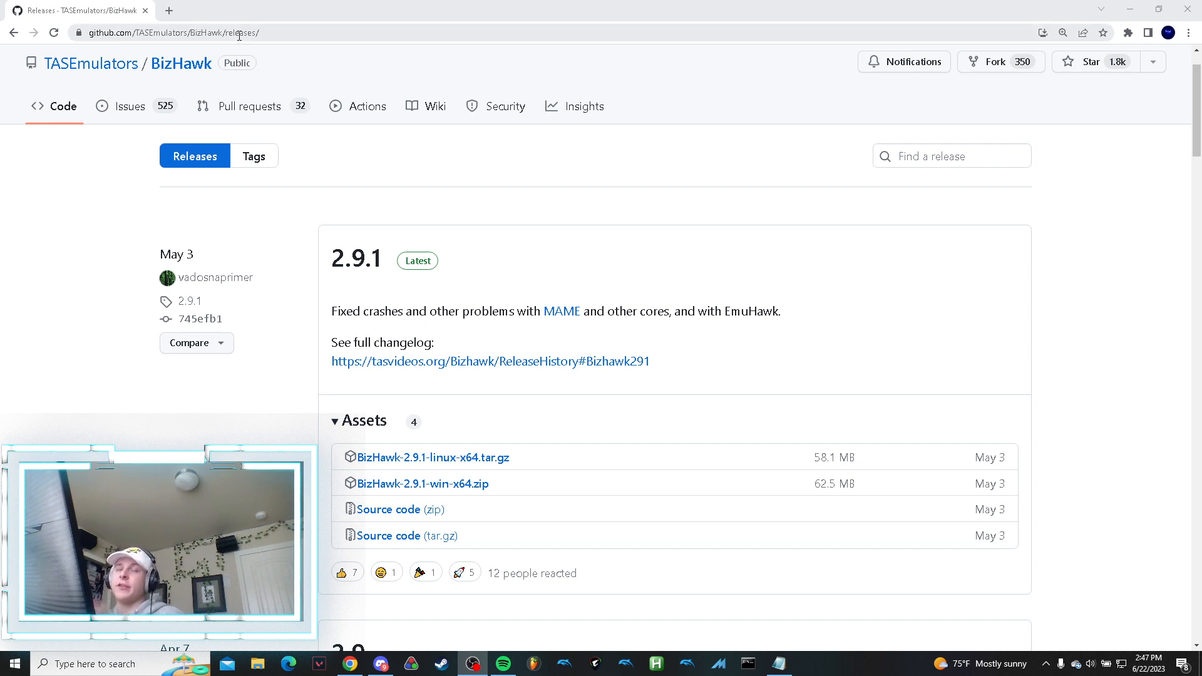
{"action": "mouse_move", "coordinate": [516, 472]}
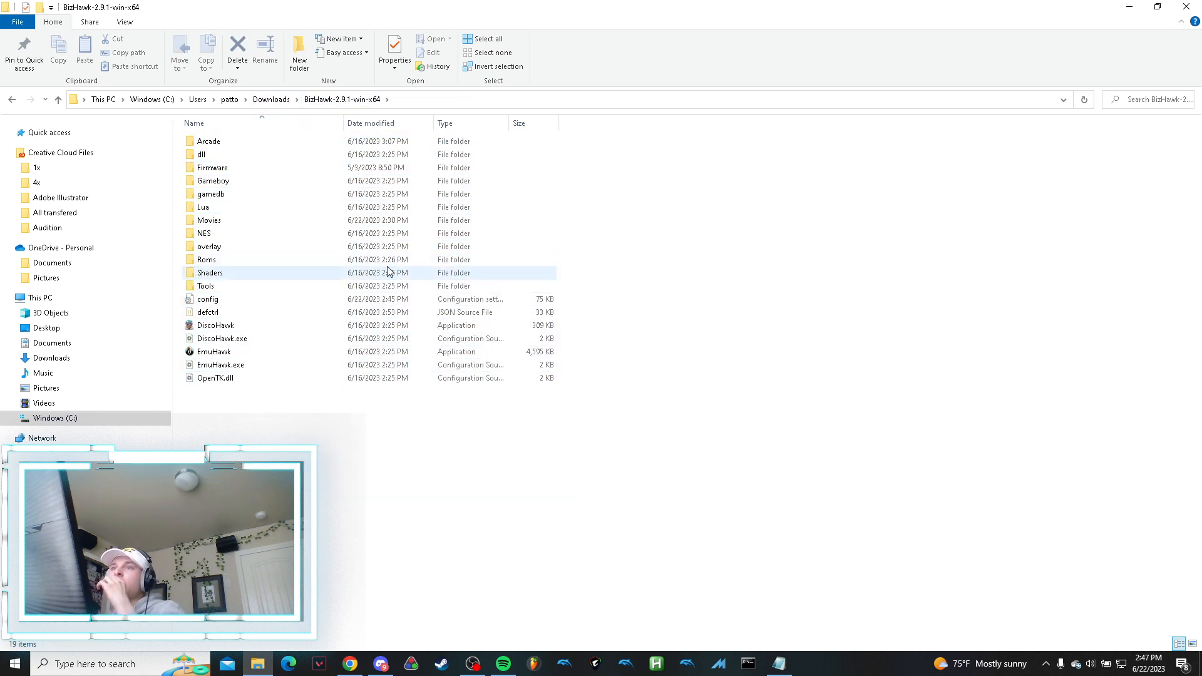
Confirm pacman.zip is in the Roms folder, then launch EmuHawk.exe from the BizHawk-2.9.1-win-x64 folder.
{"action": "left_click", "coordinate": [206, 259]}
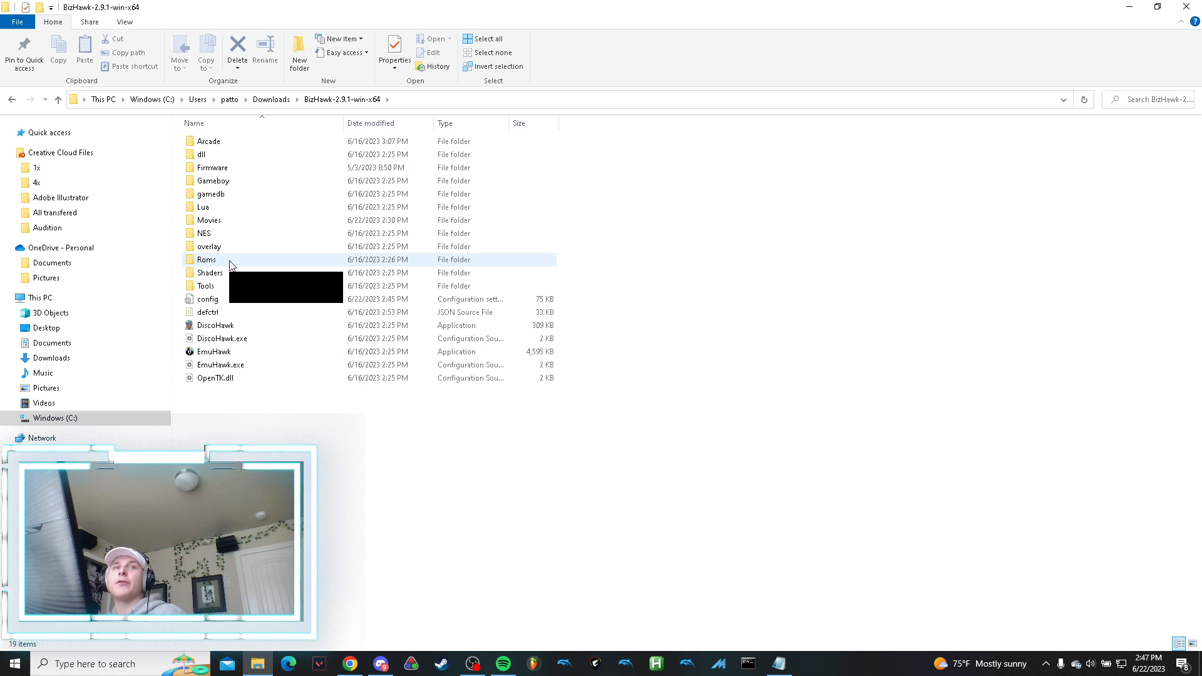
{"action": "double_click", "coordinate": [205, 259]}
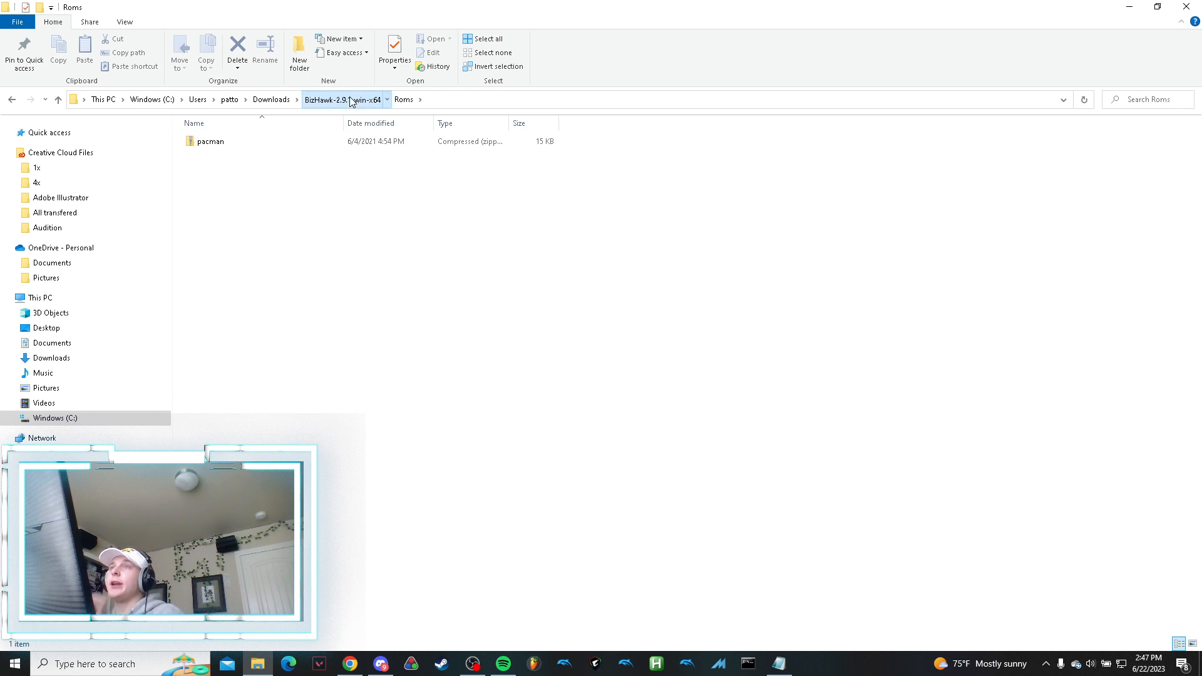
{"action": "left_click", "coordinate": [341, 101]}
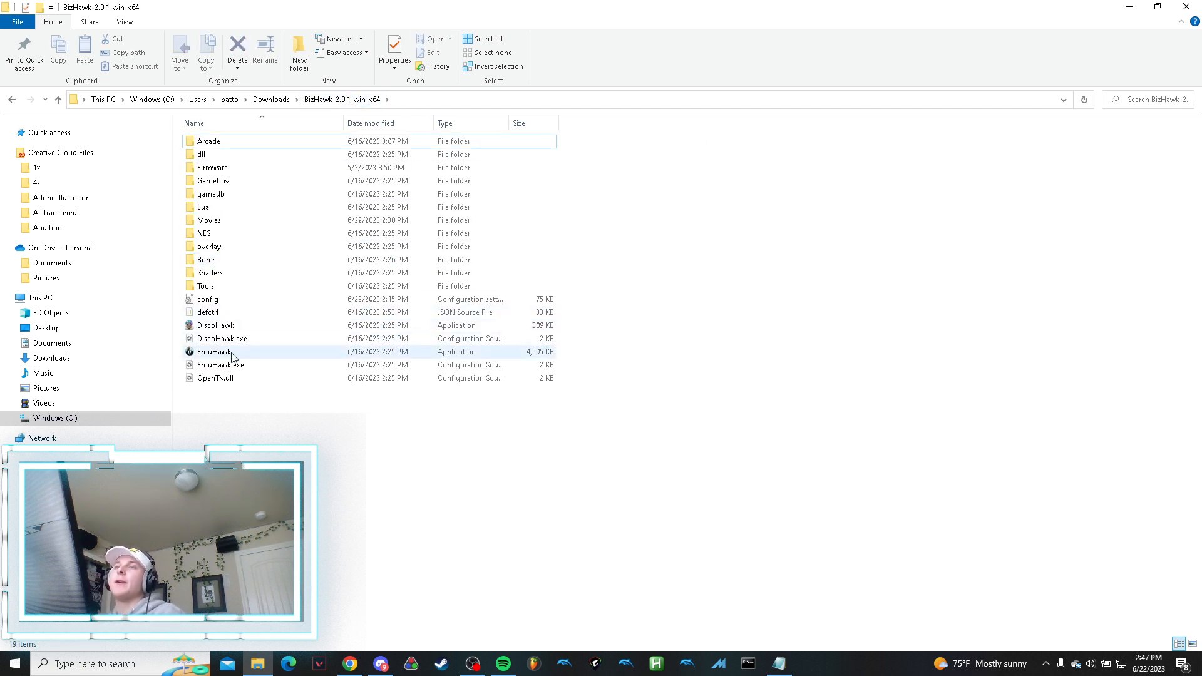
{"action": "left_click", "coordinate": [214, 350]}
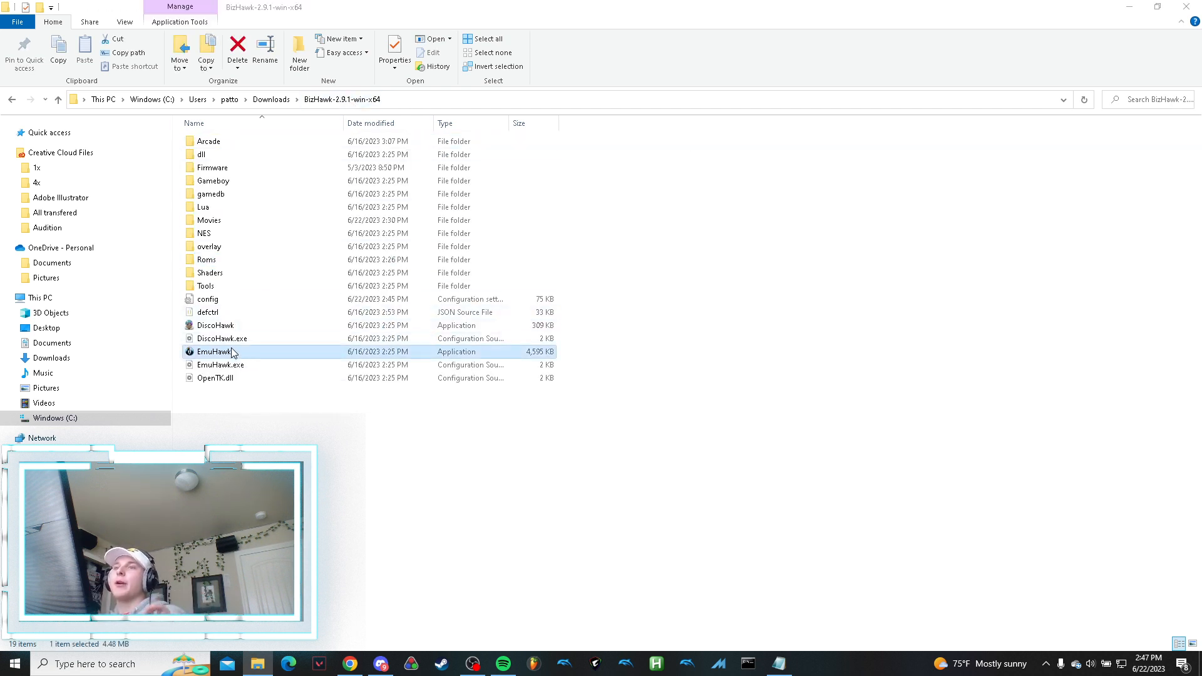
{"action": "double_click", "coordinate": [215, 351]}
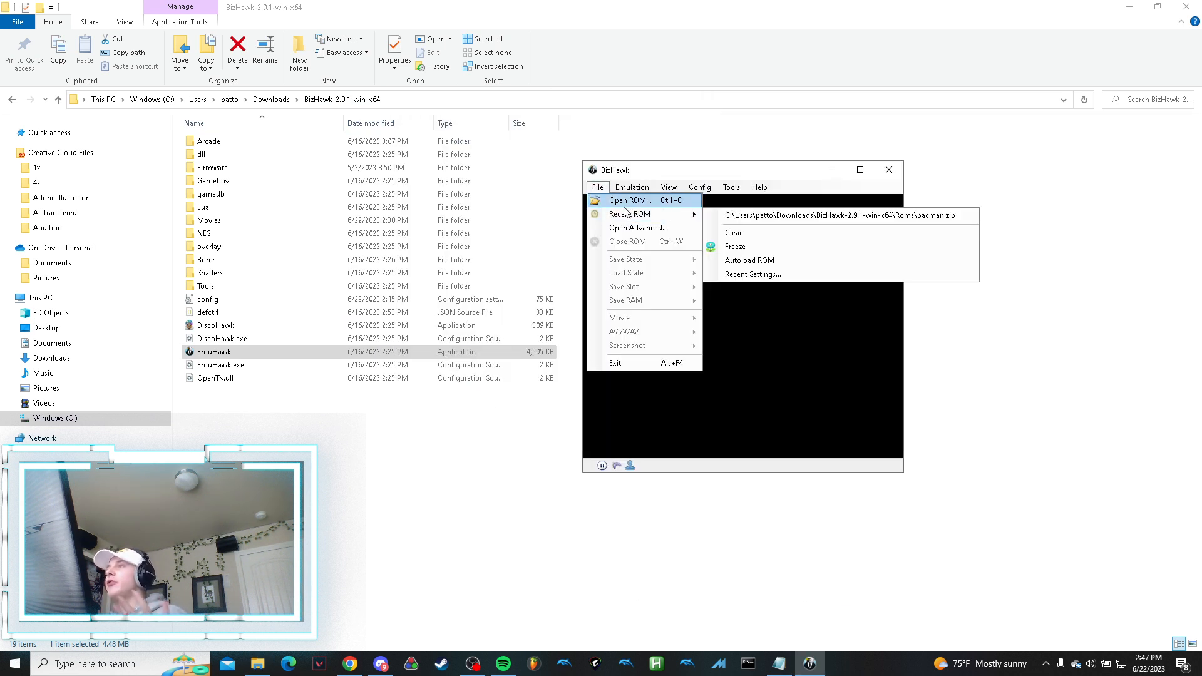
Load pacman.zip from the Roms folder so the Pac-Man (Midway) ROM runs on the MAME core.
{"action": "left_click", "coordinate": [629, 200]}
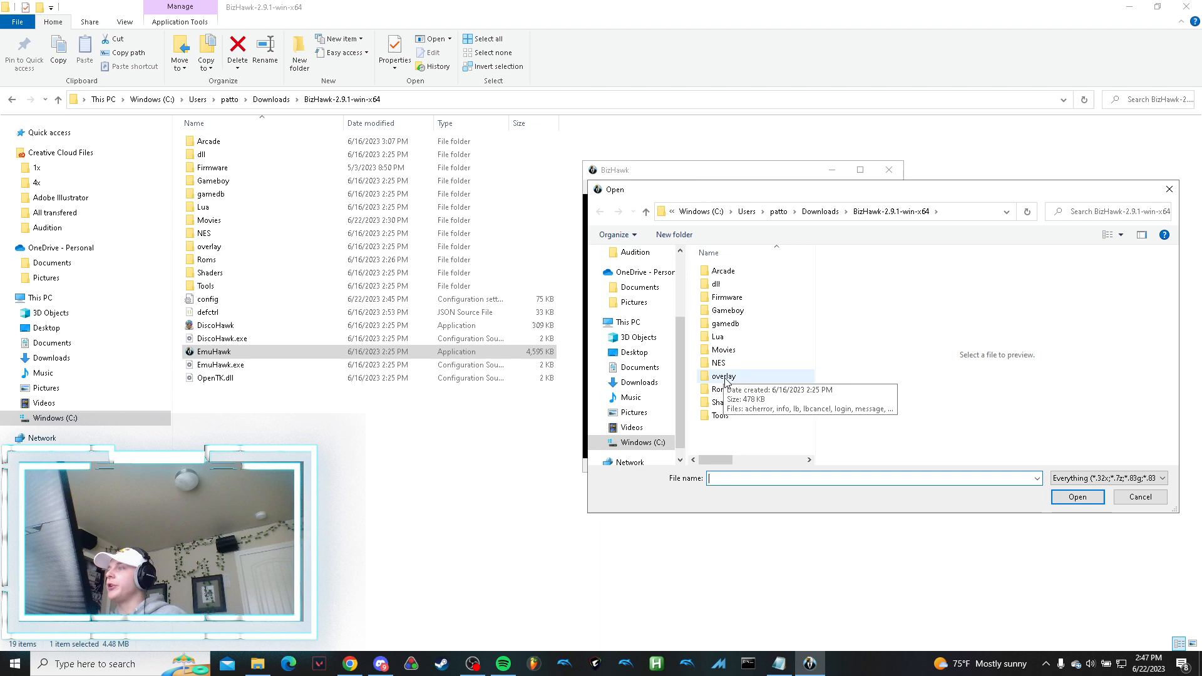
{"action": "left_click", "coordinate": [1139, 497]}
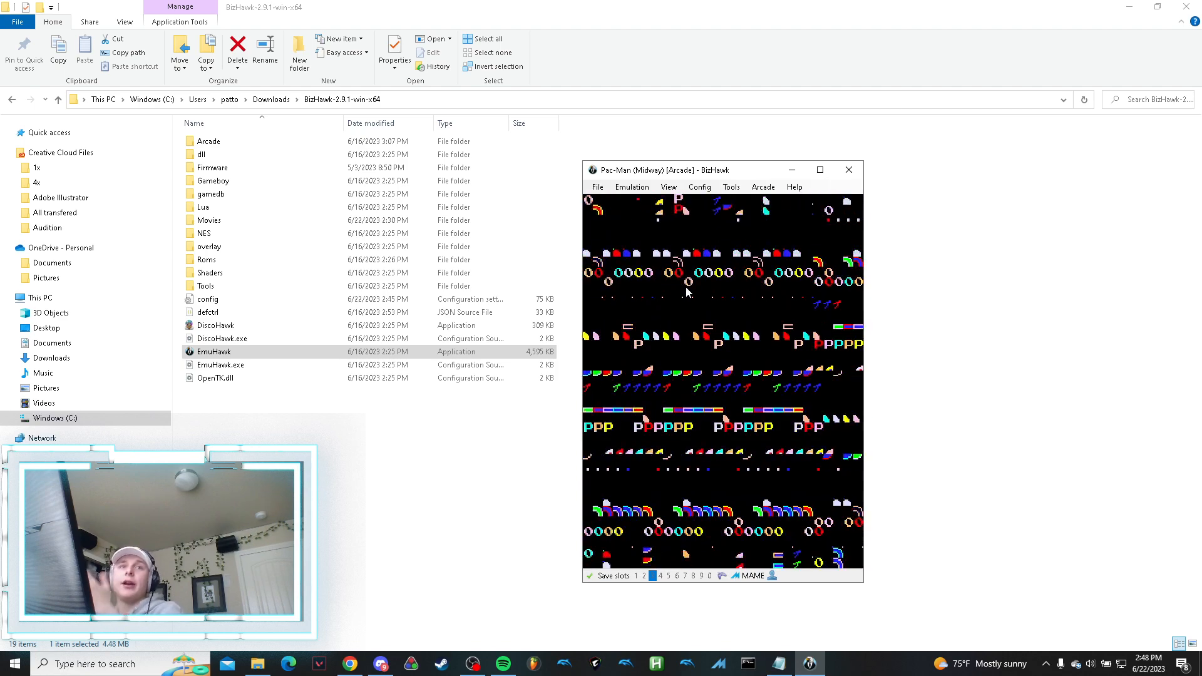
{"action": "left_click", "coordinate": [730, 187]}
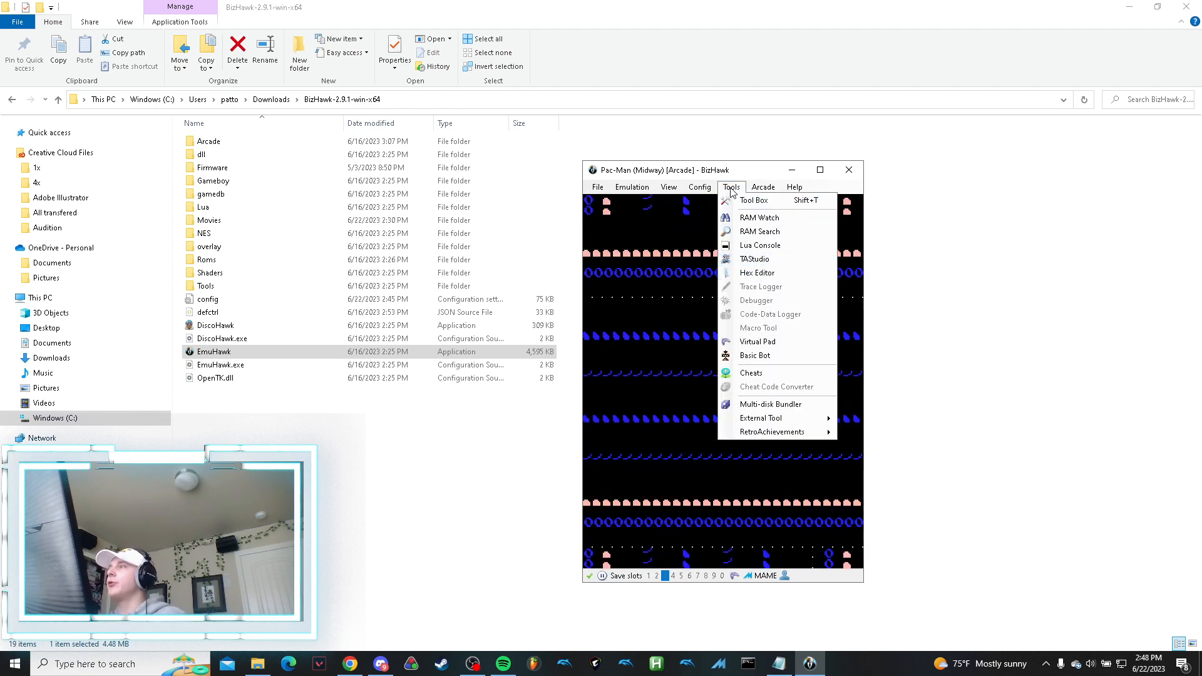
Start a new TAStudio project and frame-advance past 300 frames through self-test to the character/nickname screen.
{"action": "left_click", "coordinate": [730, 187]}
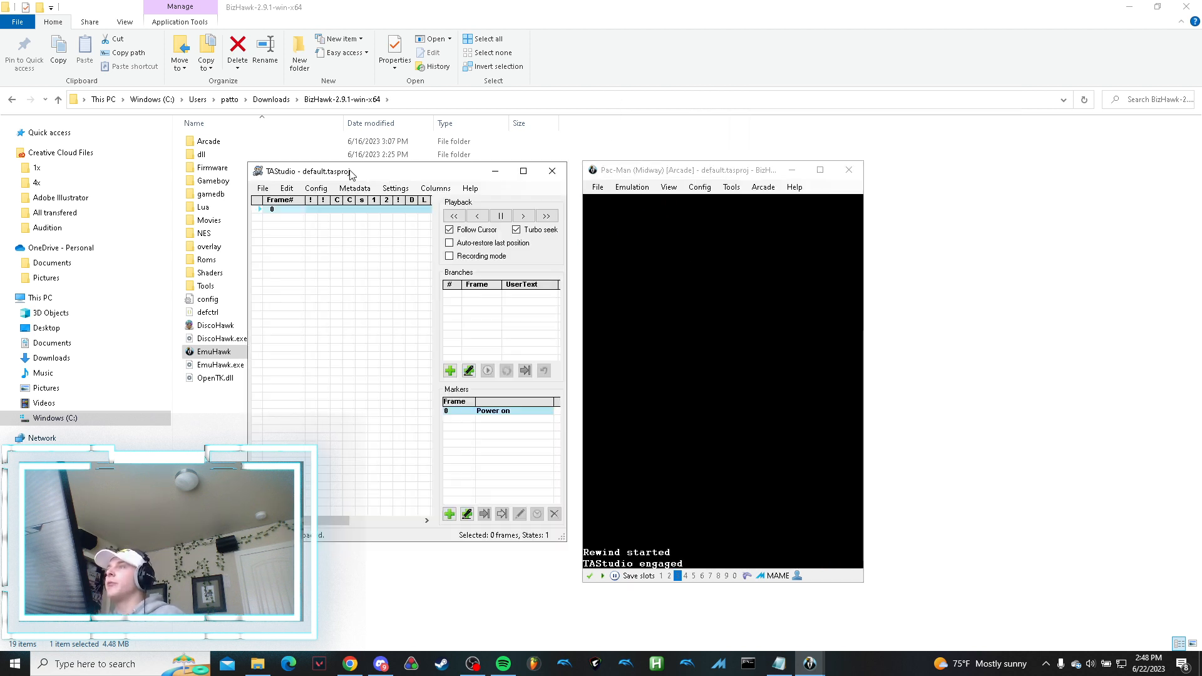
{"action": "left_click", "coordinate": [450, 230]}
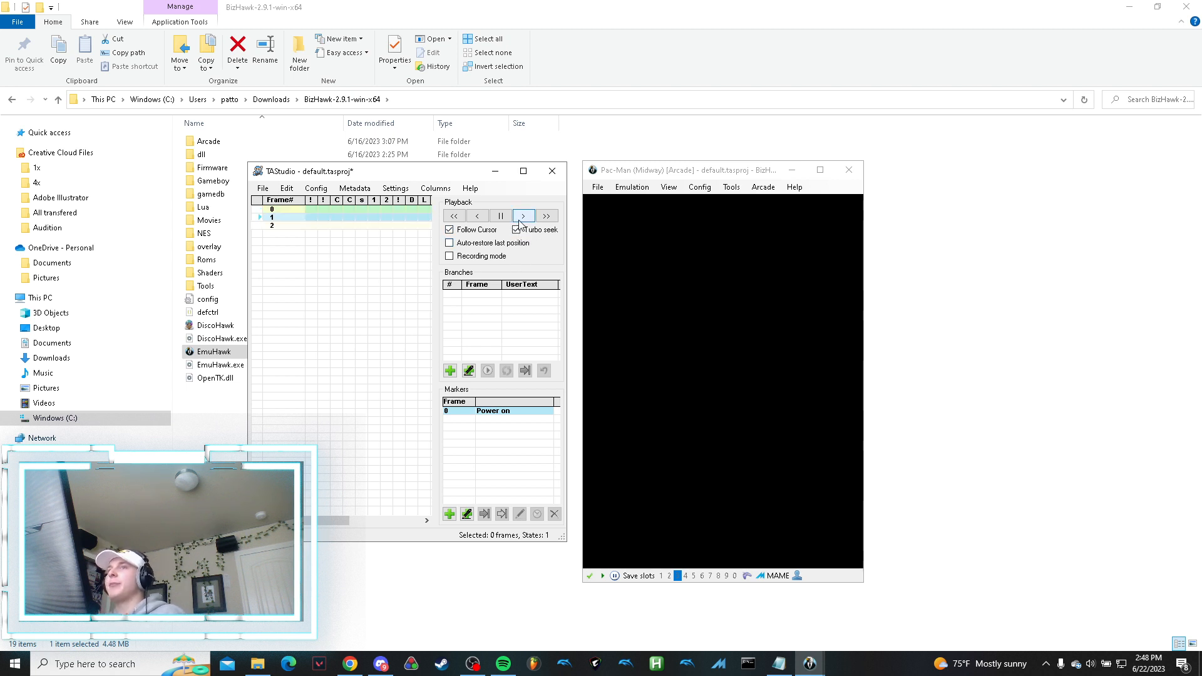
{"action": "left_click", "coordinate": [524, 216]}
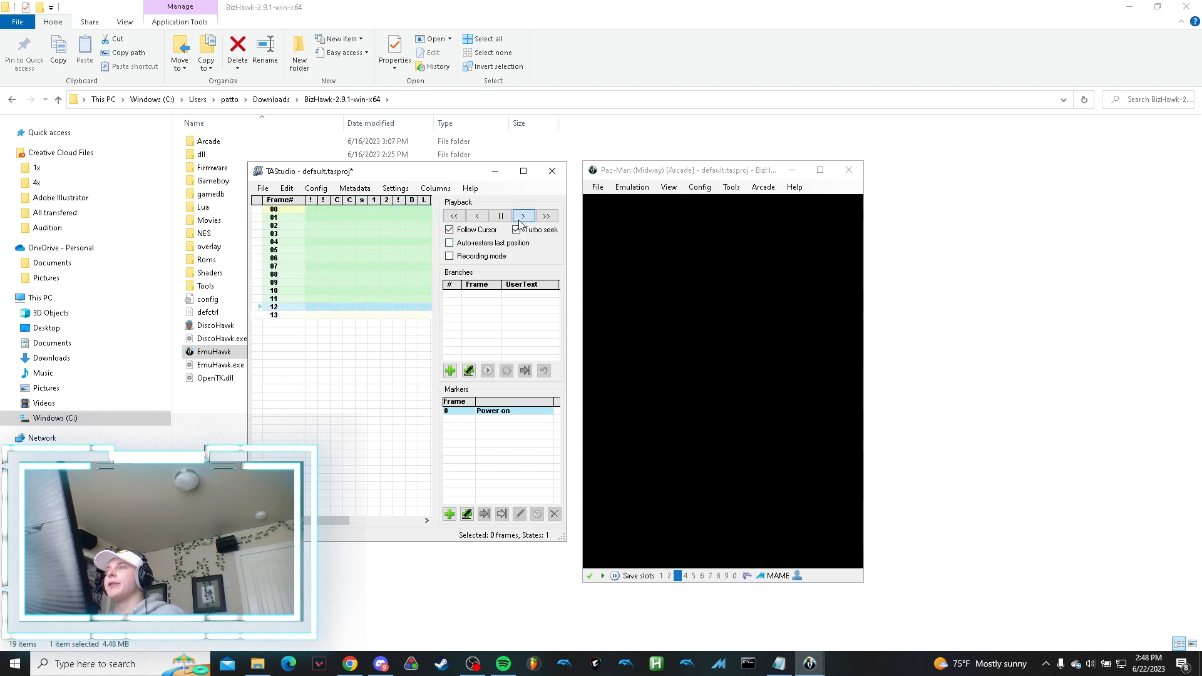
{"action": "left_click", "coordinate": [523, 215]}
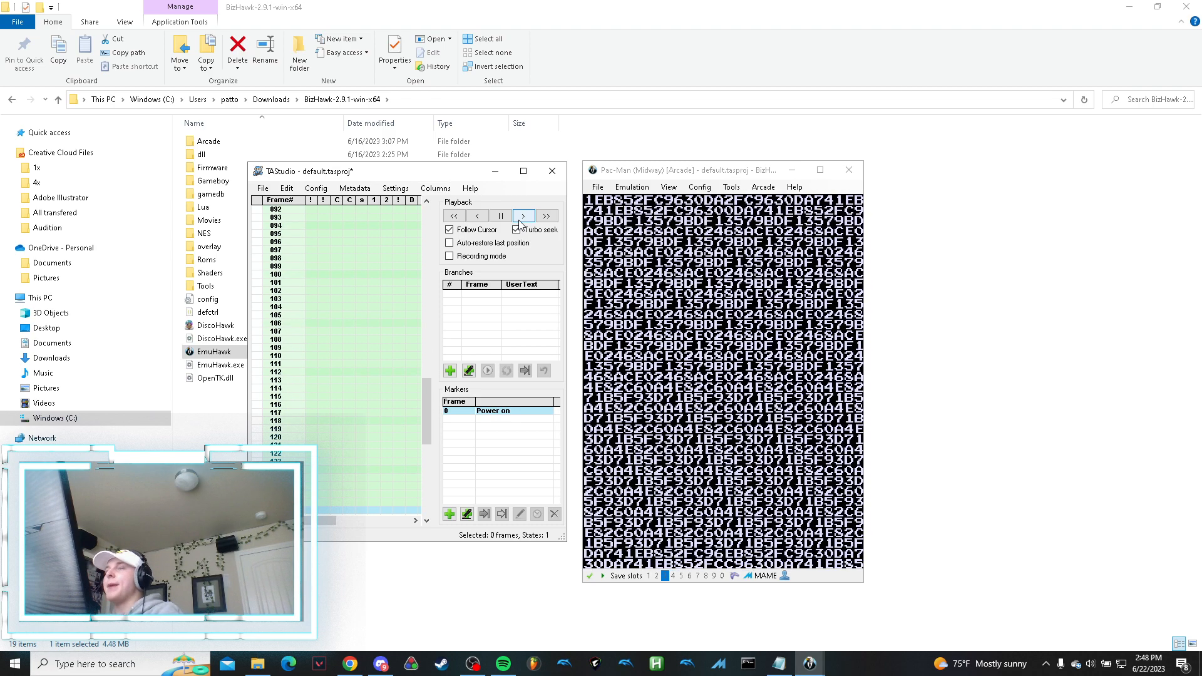
{"action": "left_click", "coordinate": [523, 215]}
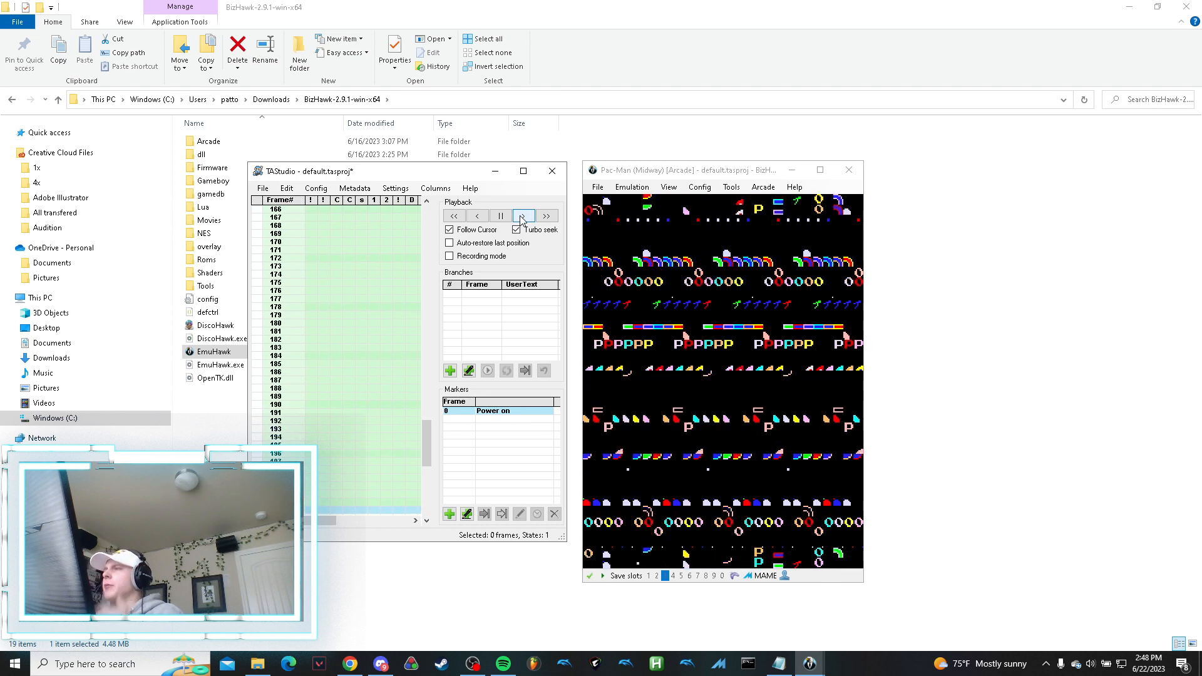
{"action": "left_click", "coordinate": [523, 215]}
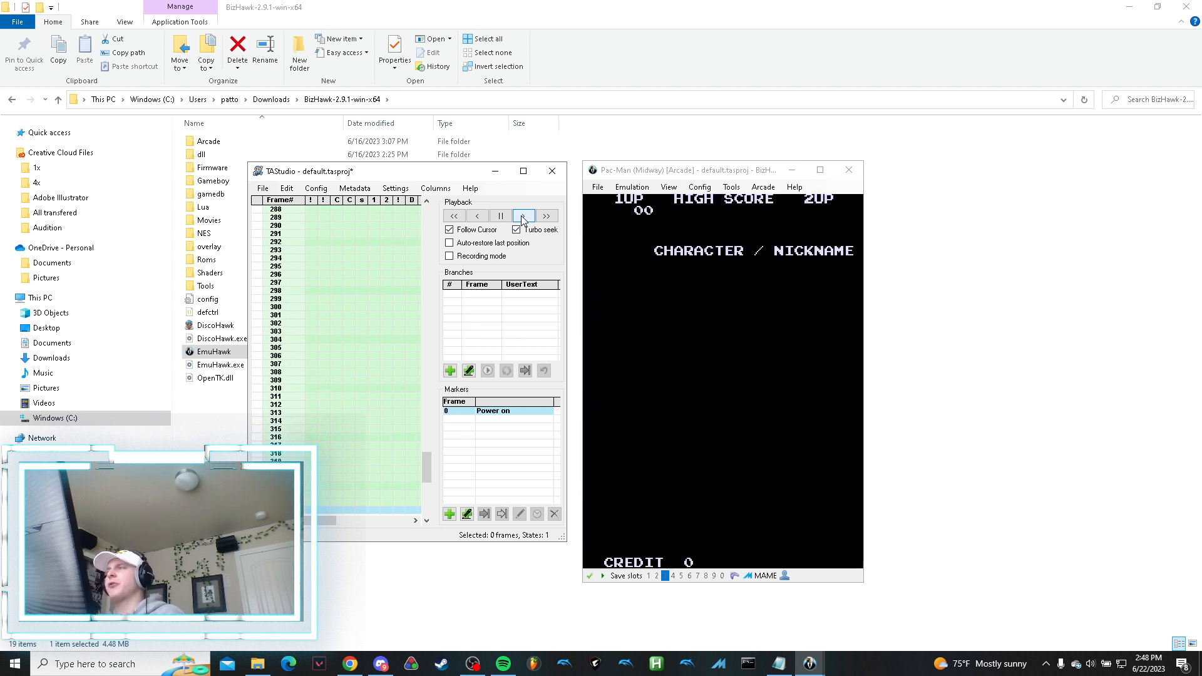
{"action": "left_click", "coordinate": [434, 189]}
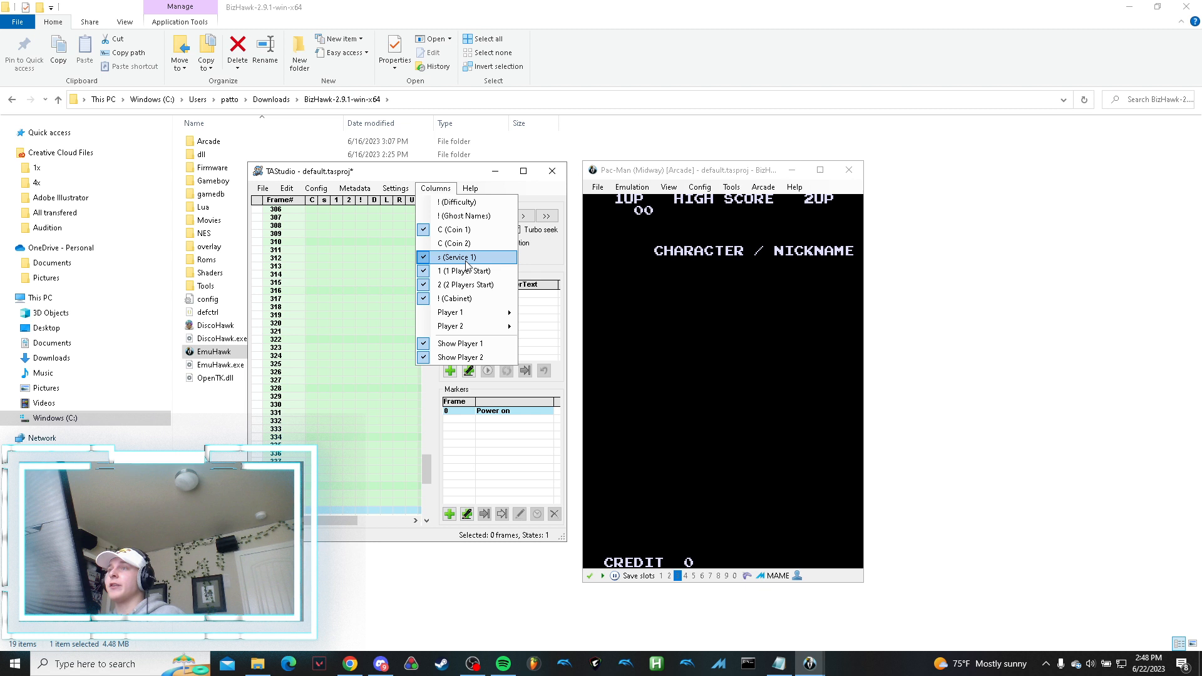
{"action": "mouse_move", "coordinate": [451, 312]}
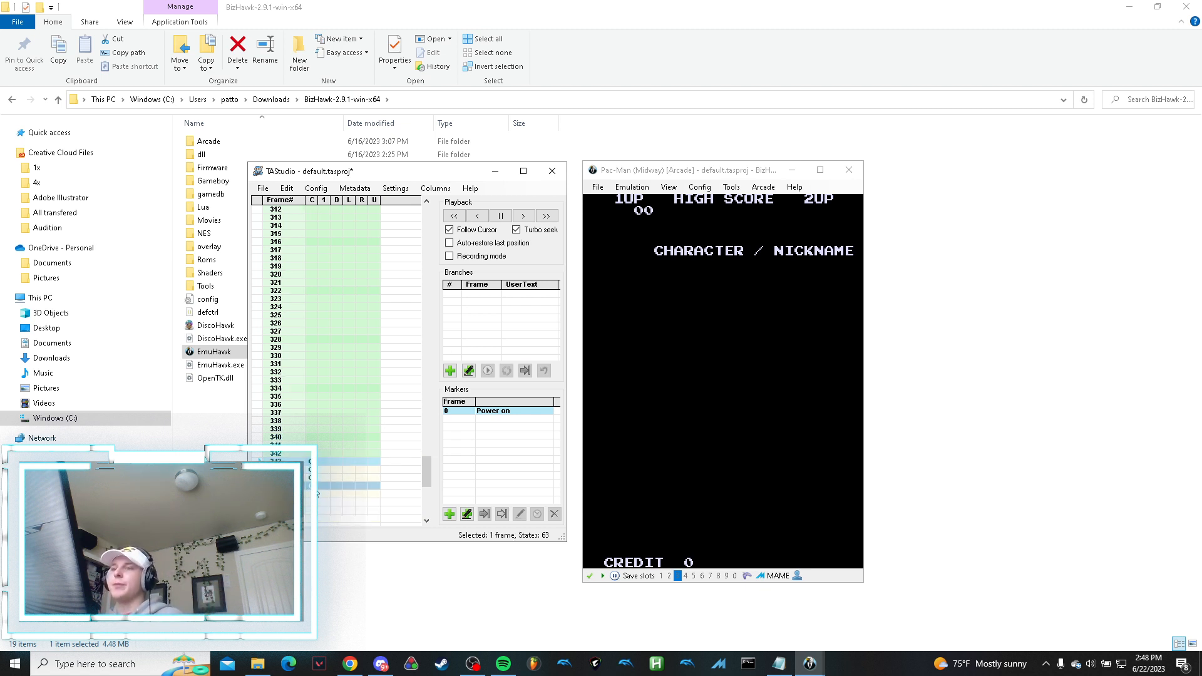
Enter coin (C) on frames 343–346 and 1P start on 352–356, play to the PLAYER ONE READY screen and pause.
{"action": "left_click", "coordinate": [523, 216]}
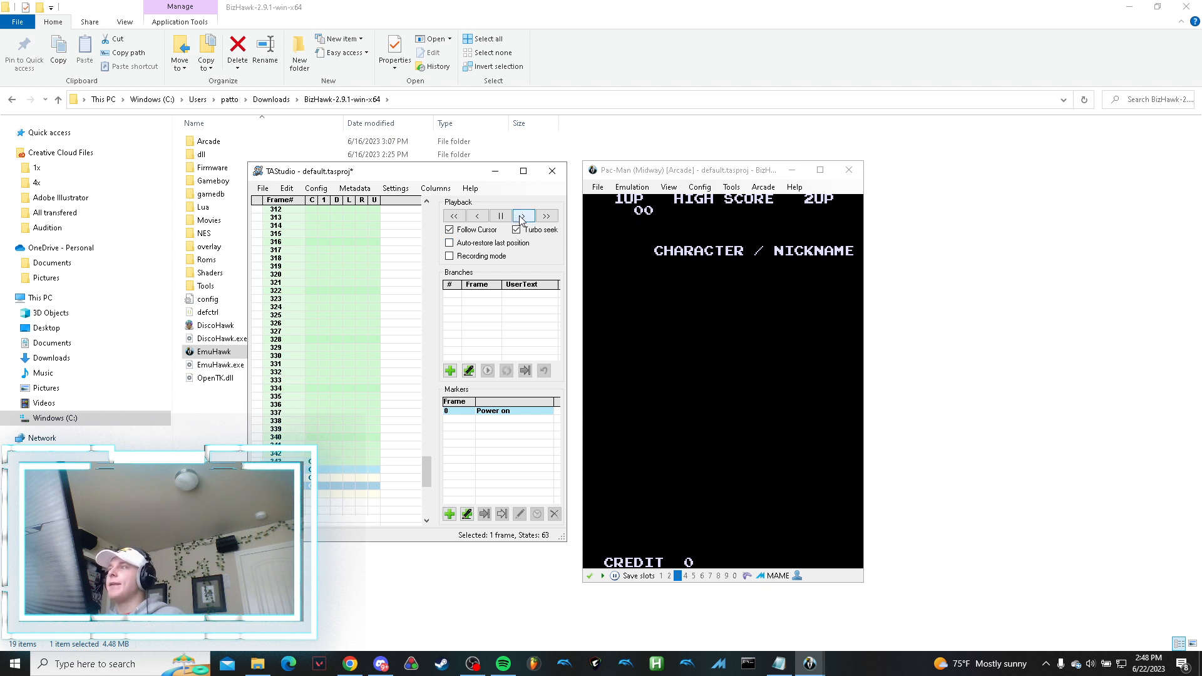
{"action": "left_click", "coordinate": [524, 215]}
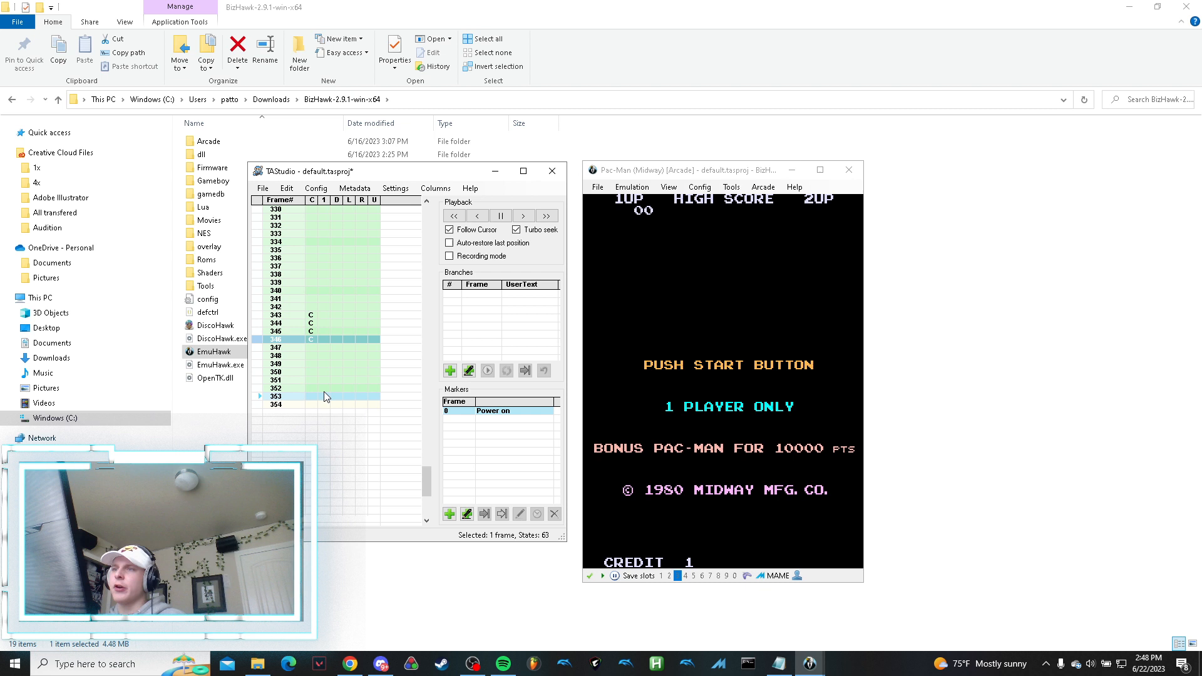
{"action": "left_click", "coordinate": [523, 216]}
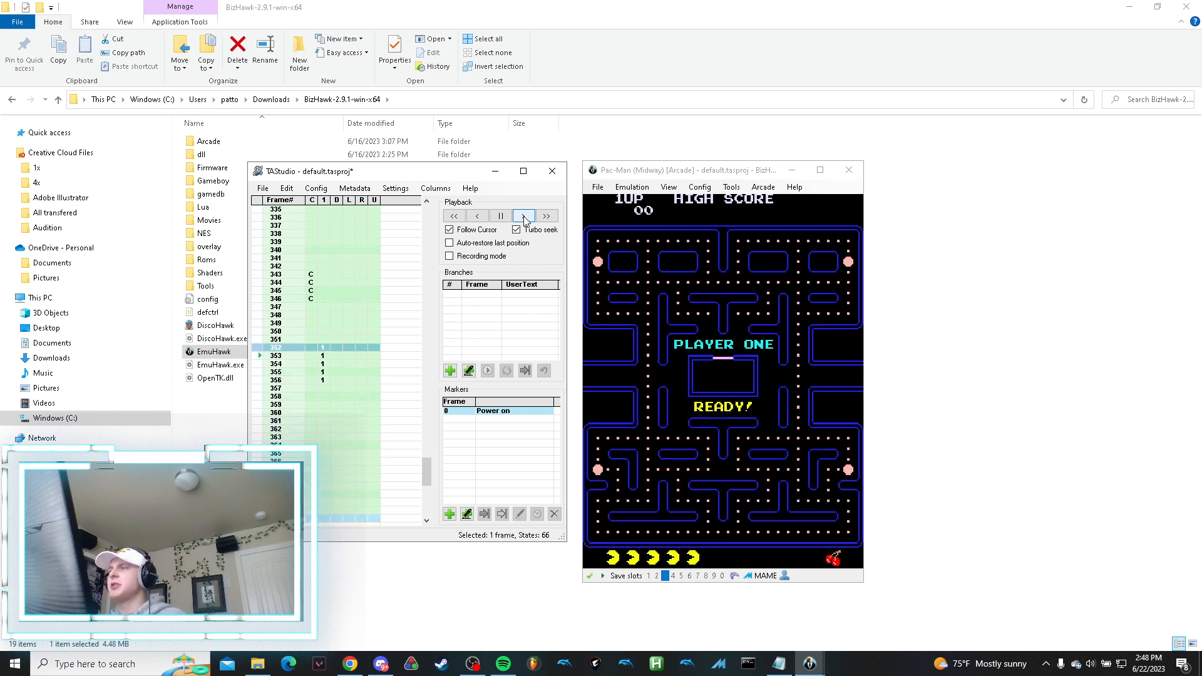
{"action": "left_click", "coordinate": [524, 216]}
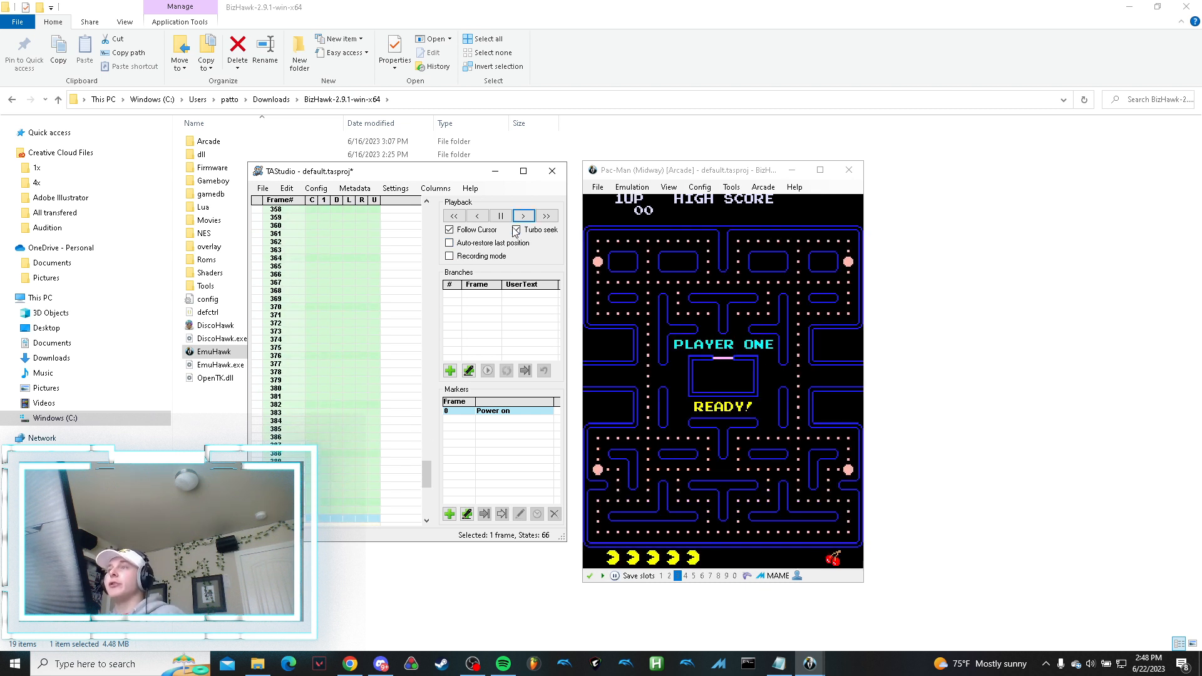
{"action": "left_click", "coordinate": [516, 231]}
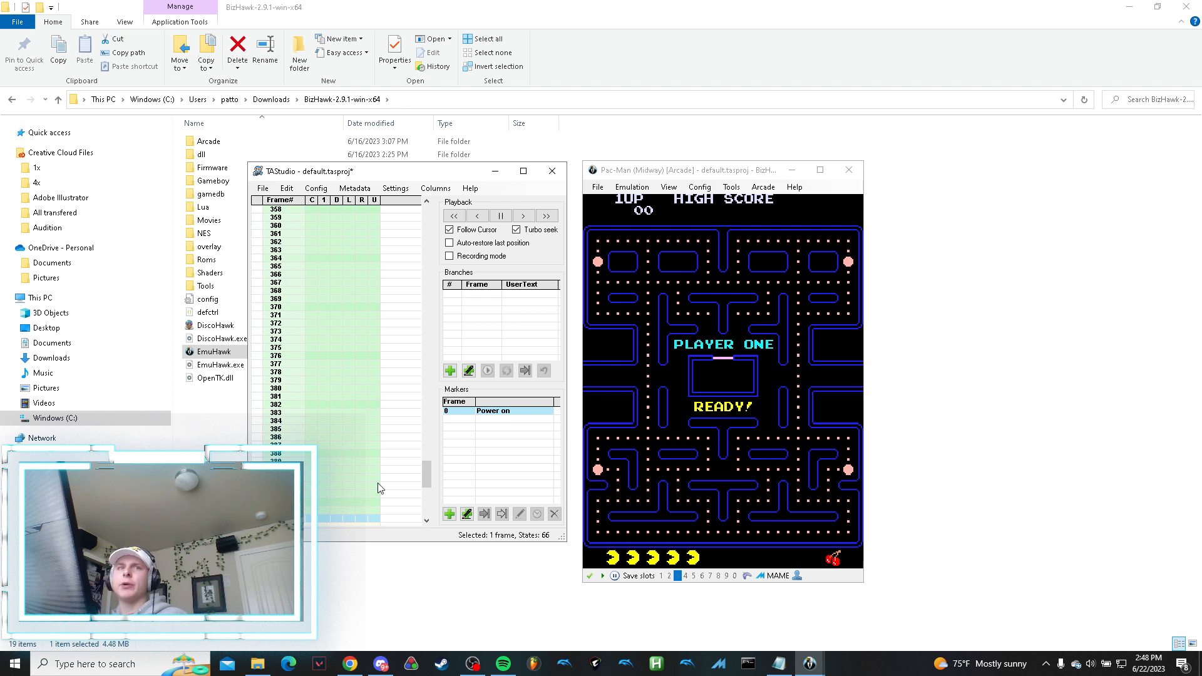
{"action": "mouse_move", "coordinate": [615, 313]}
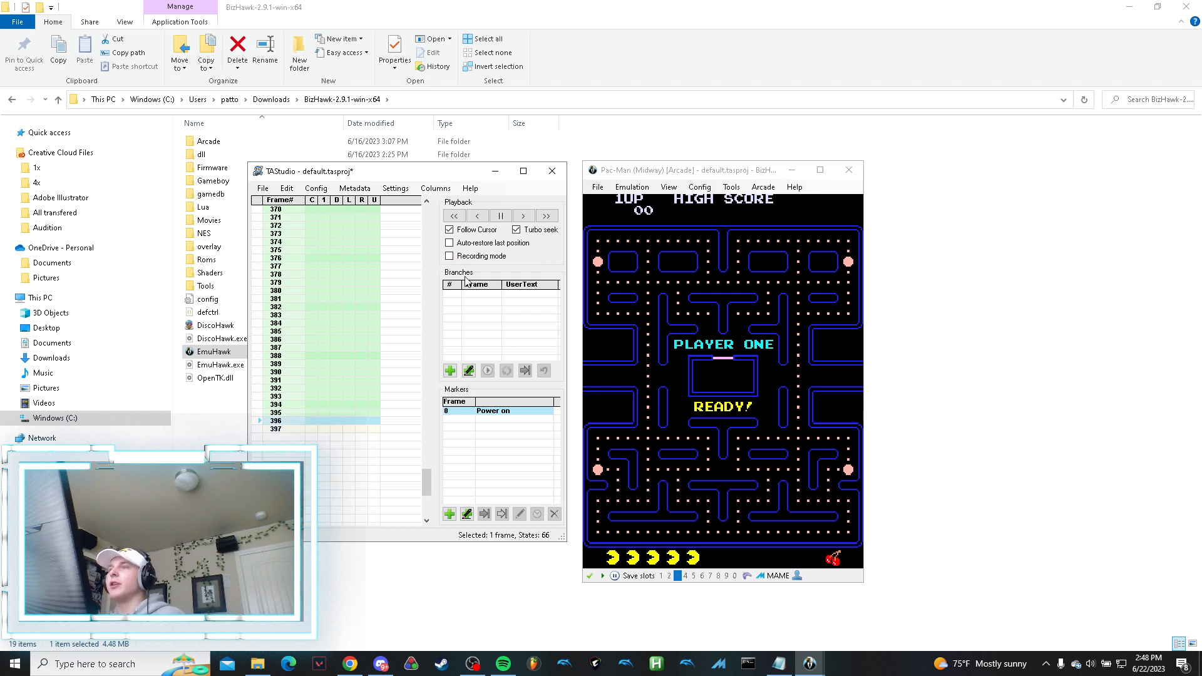
Turn on Recording mode in TAStudio's Playback panel to capture live Pac-Man movement inputs.
{"action": "left_click", "coordinate": [449, 255]}
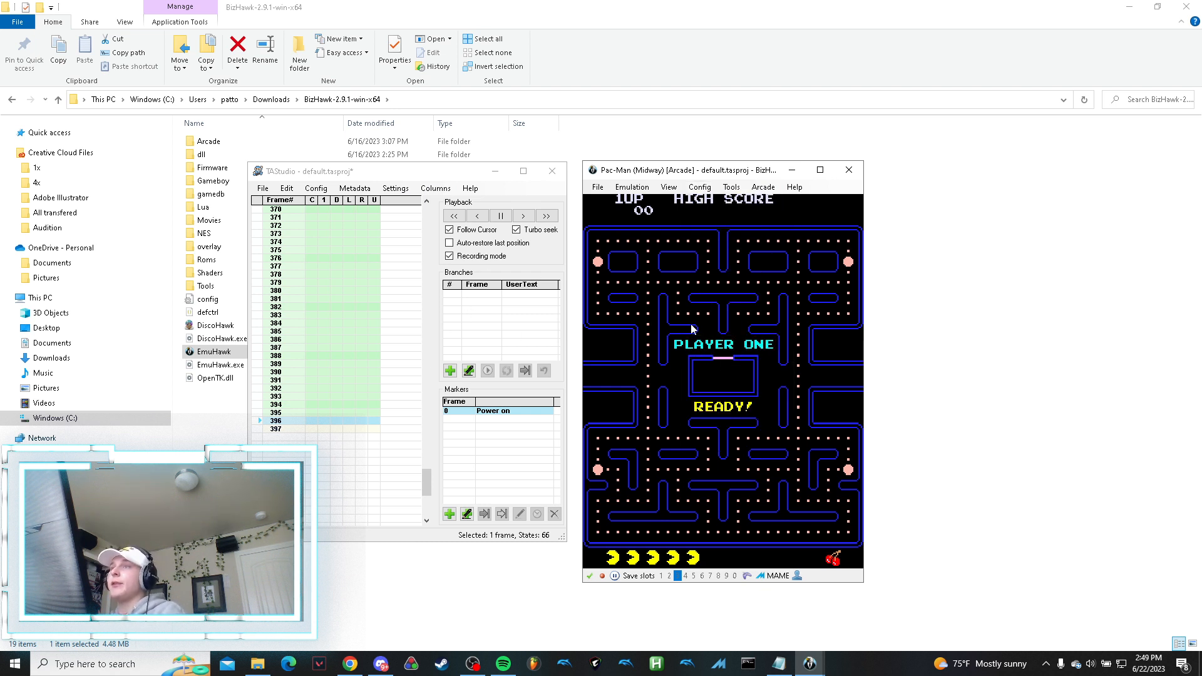
{"action": "mouse_move", "coordinate": [721, 223]}
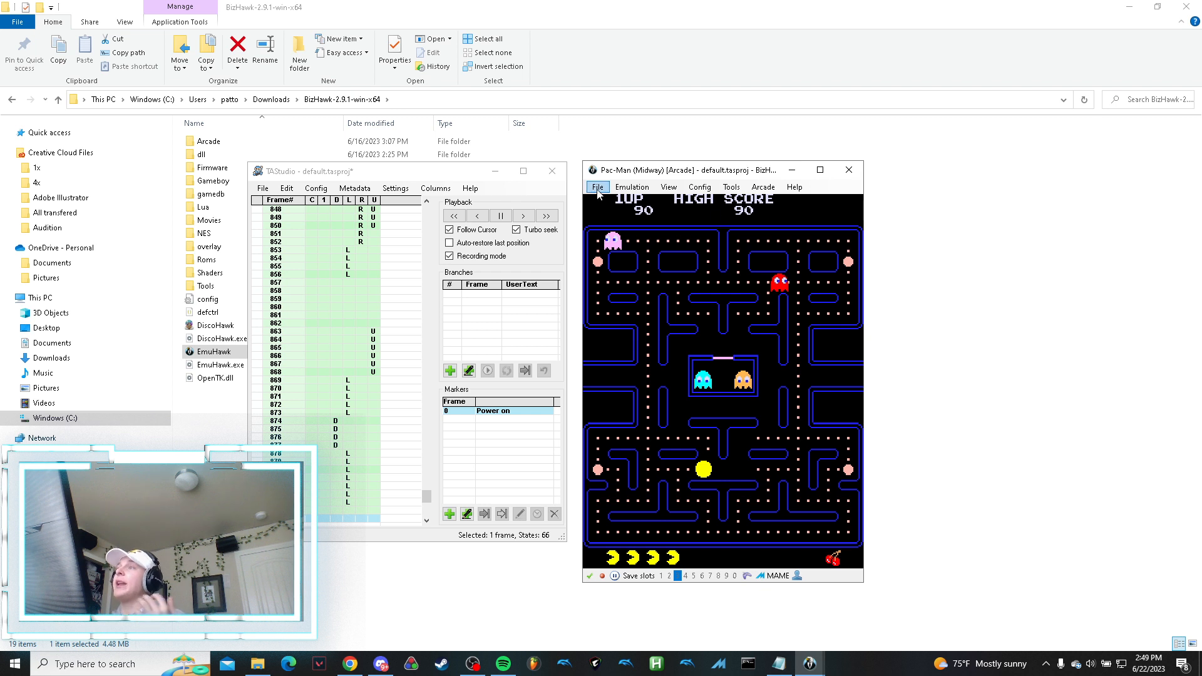
Load PERFECT TAS.tasproj from TAStudio's recent projects, a 378,910-point run past frame 90,000.
{"action": "left_click", "coordinate": [263, 189]}
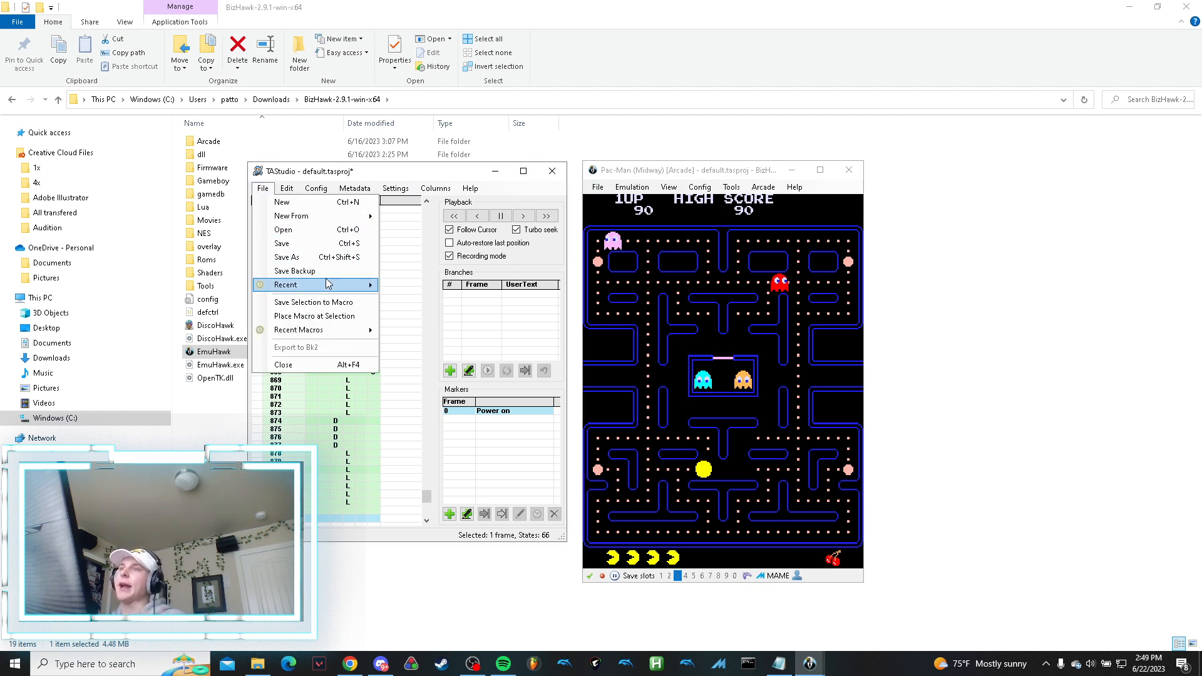
{"action": "left_click", "coordinate": [283, 364]}
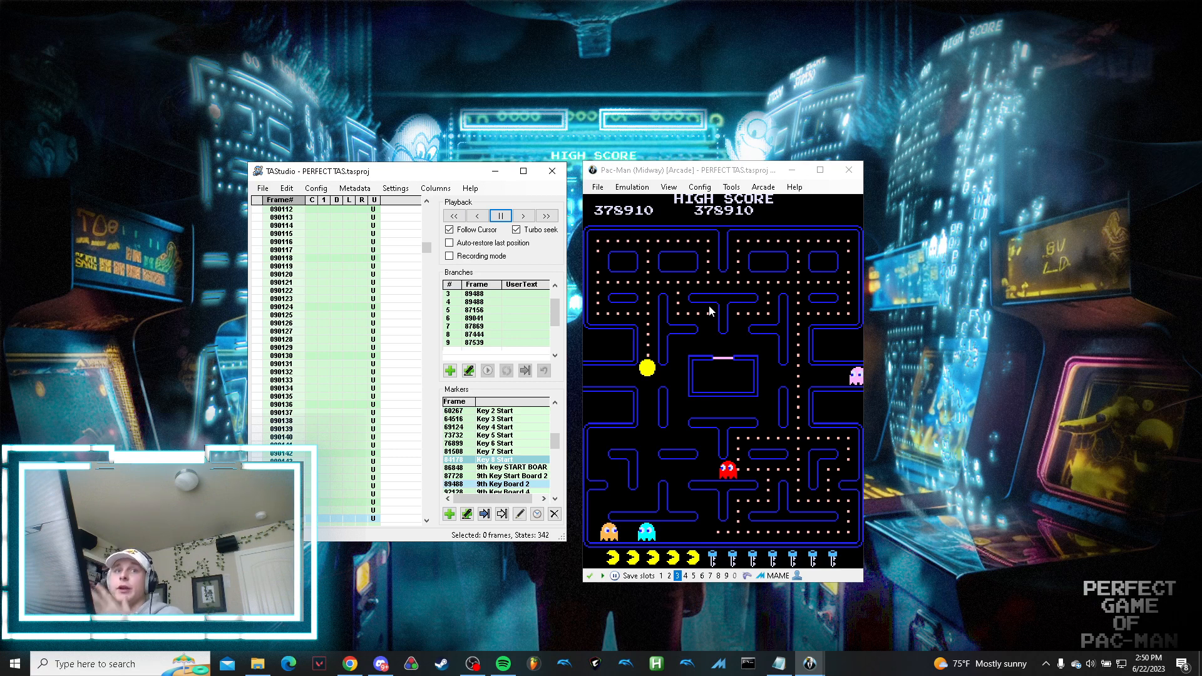
{"action": "mouse_move", "coordinate": [679, 308]}
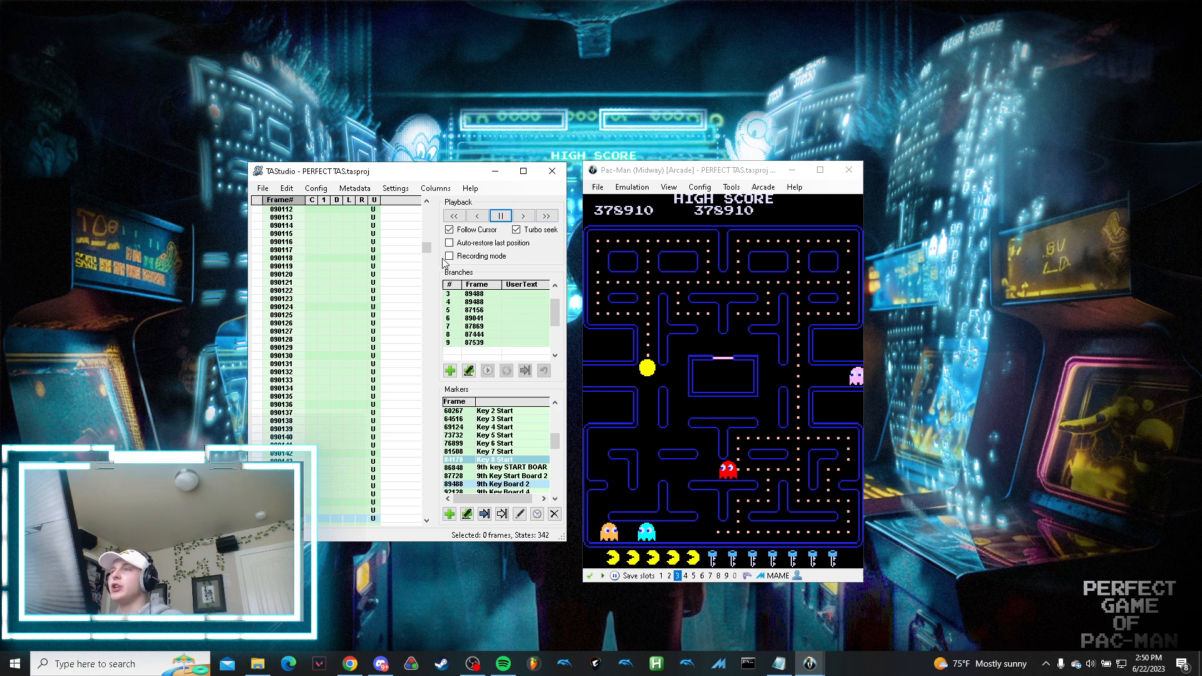
Jump back to frame 89488, play forward, then step back to about frame 89,638 at score 378,250.
{"action": "left_click", "coordinate": [475, 215]}
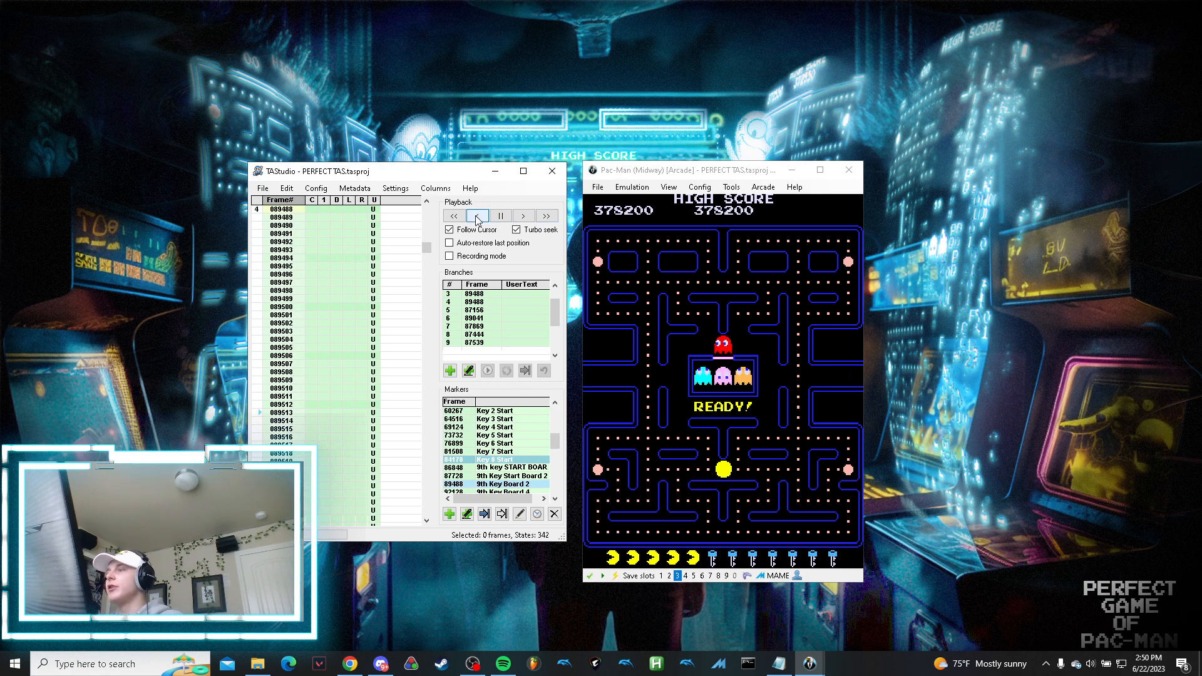
{"action": "left_click", "coordinate": [476, 216]}
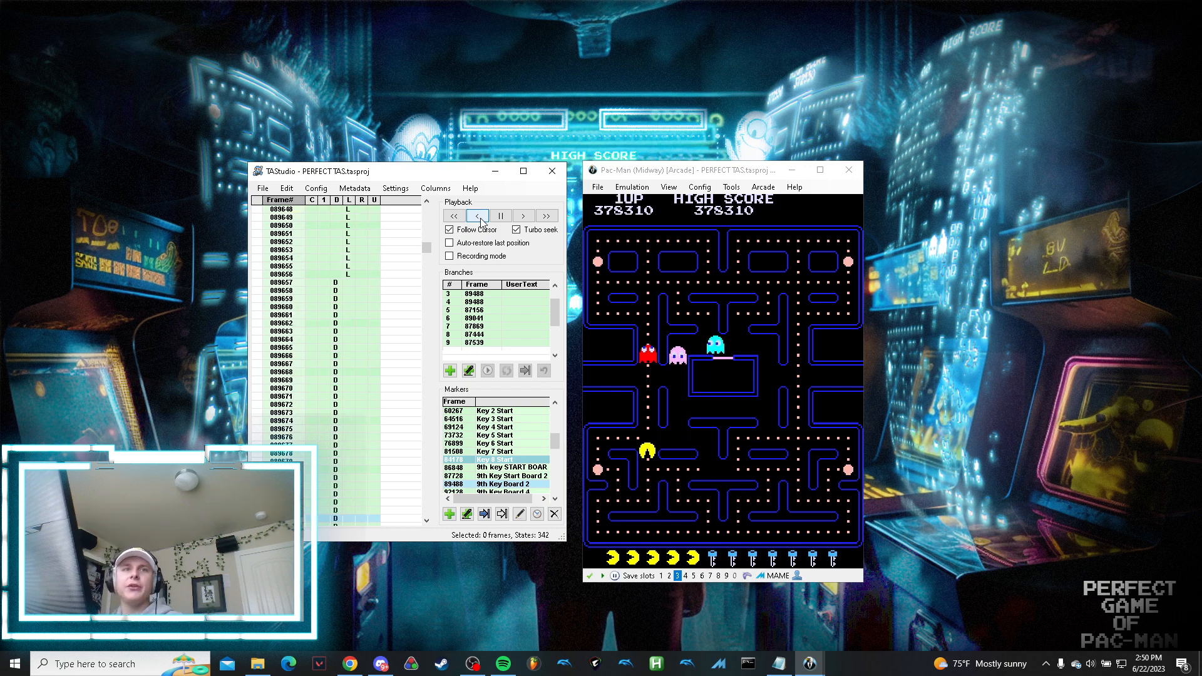
{"action": "left_click", "coordinate": [476, 215]}
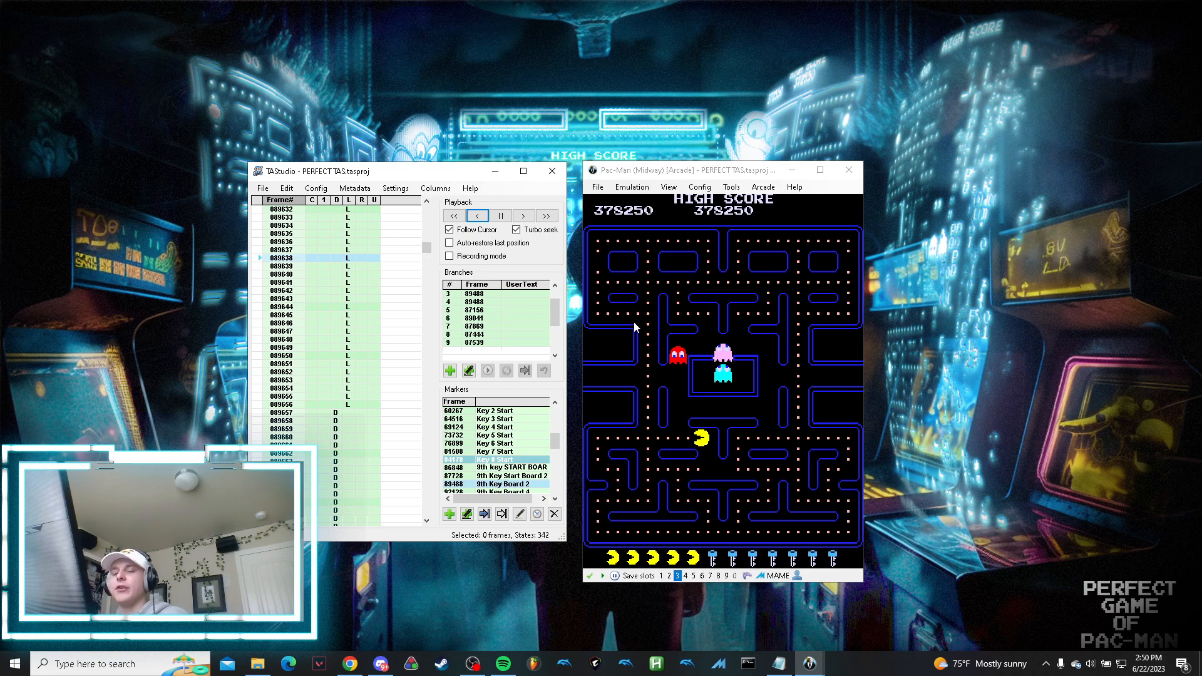
{"action": "mouse_move", "coordinate": [617, 278]}
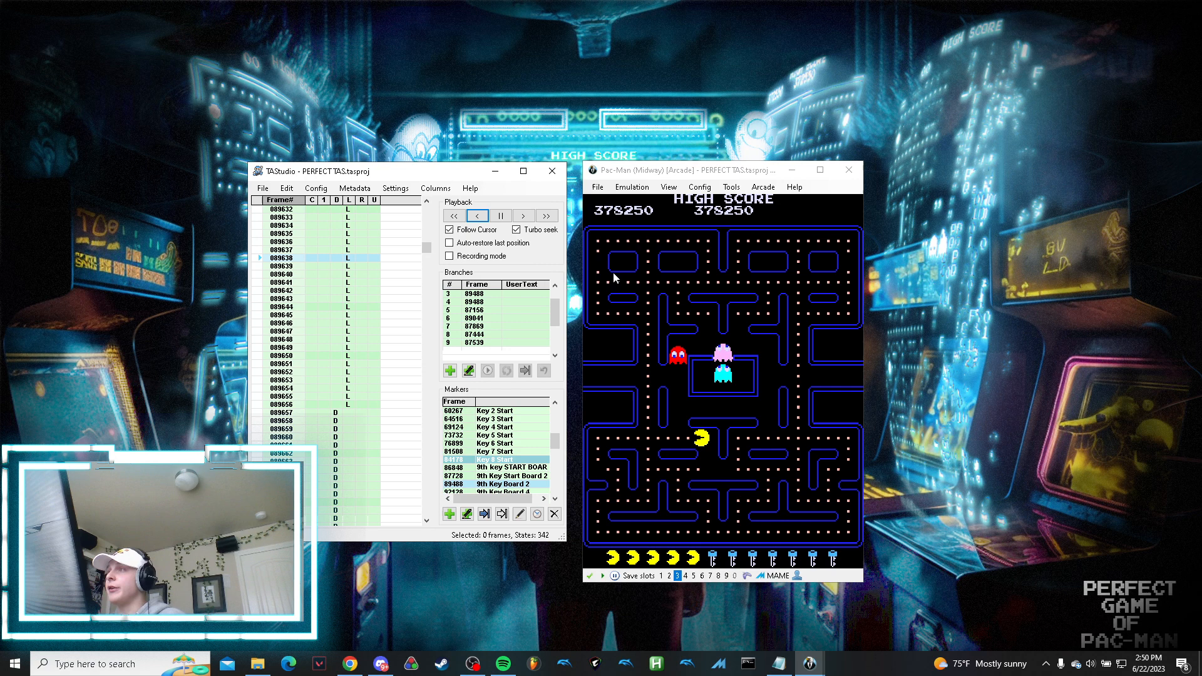